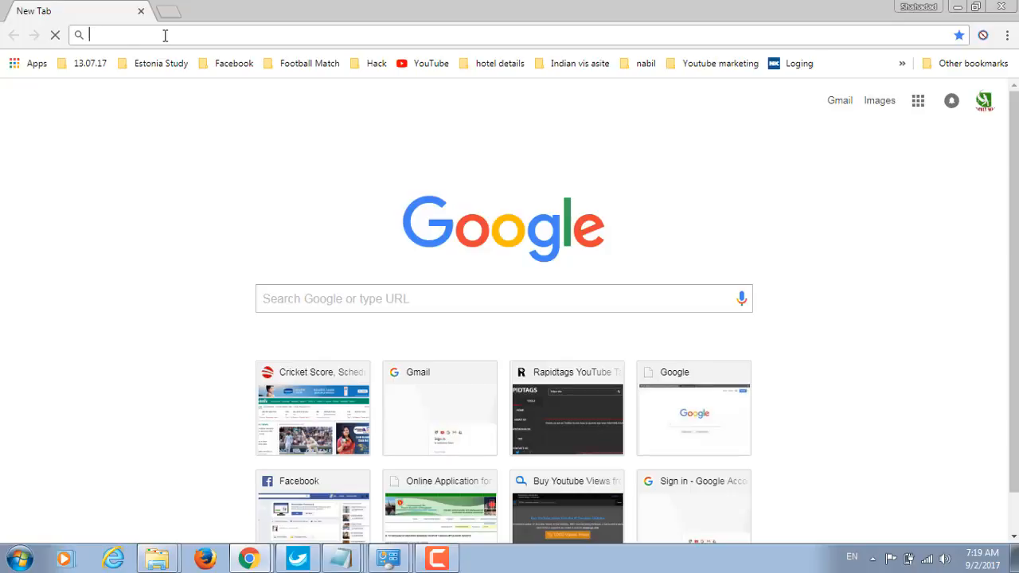
type("www.cricbuzz.com")
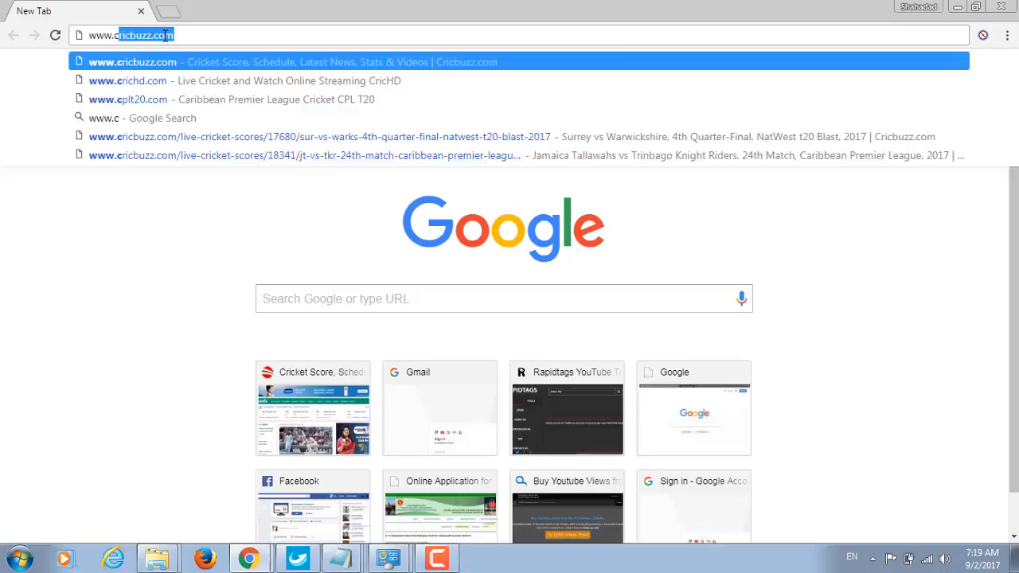
type("www.crak")
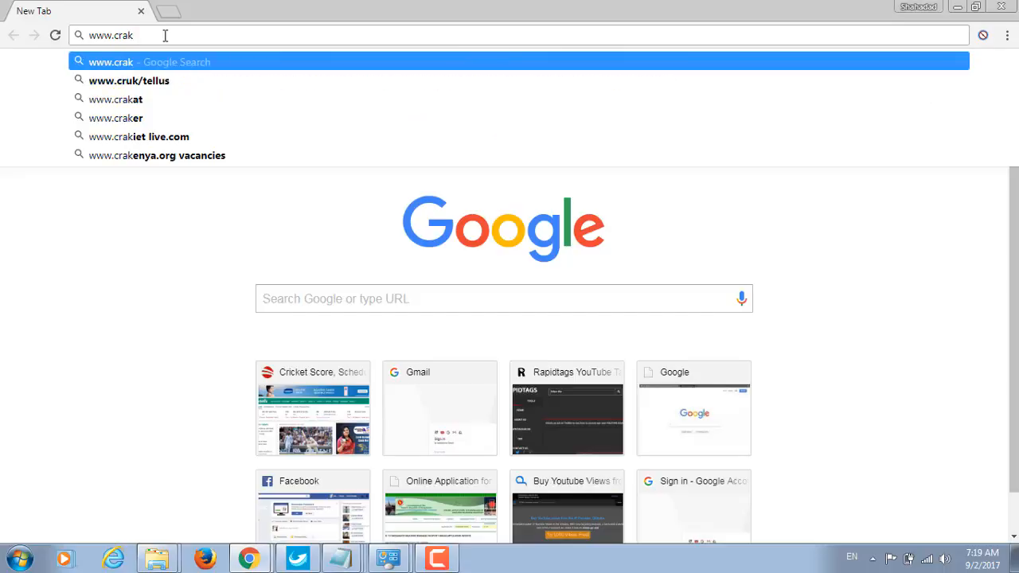
type("k")
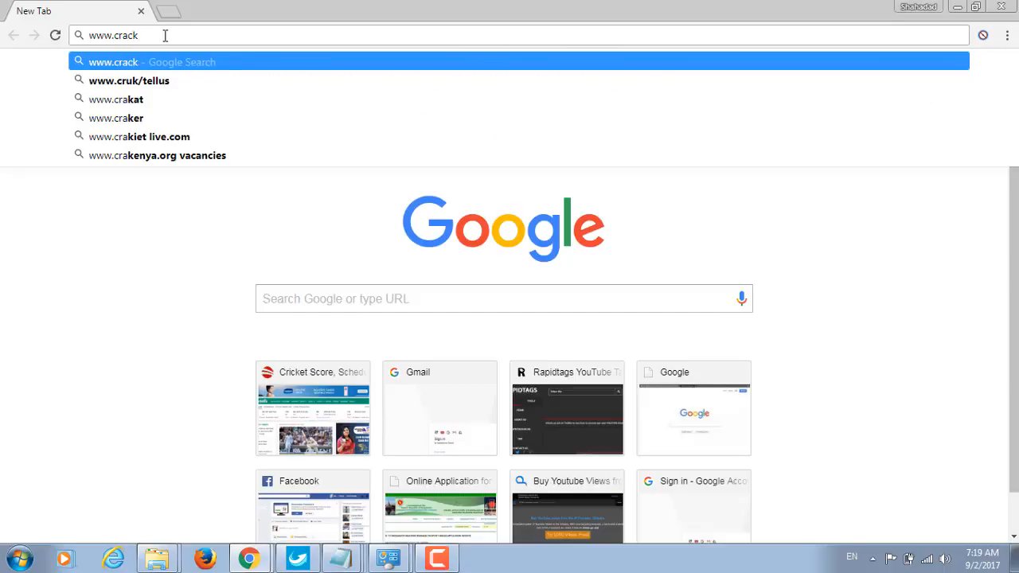
type("softw")
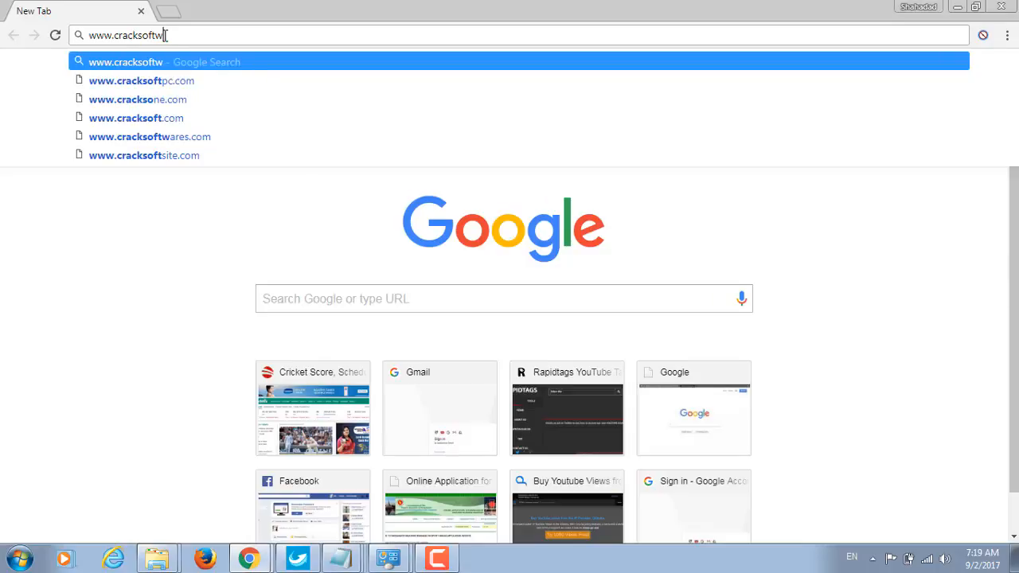
type("aredo")
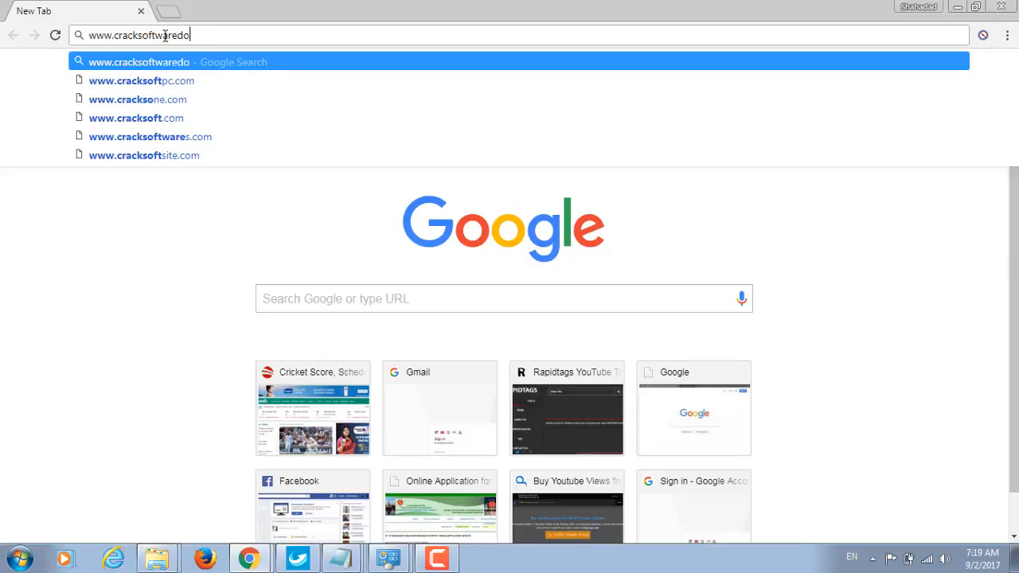
type("nload.bl")
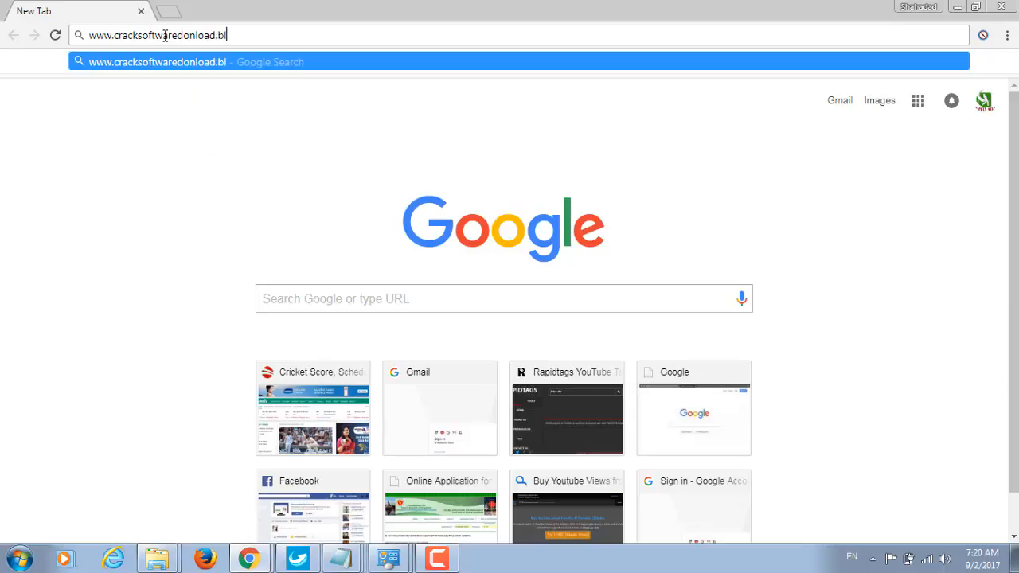
type("ogspot.")
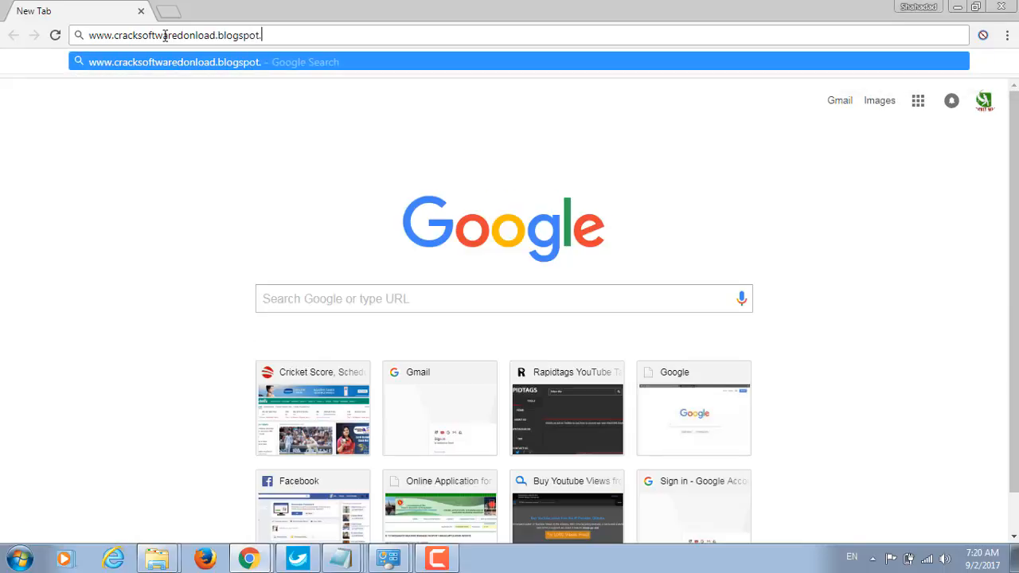
key("Return")
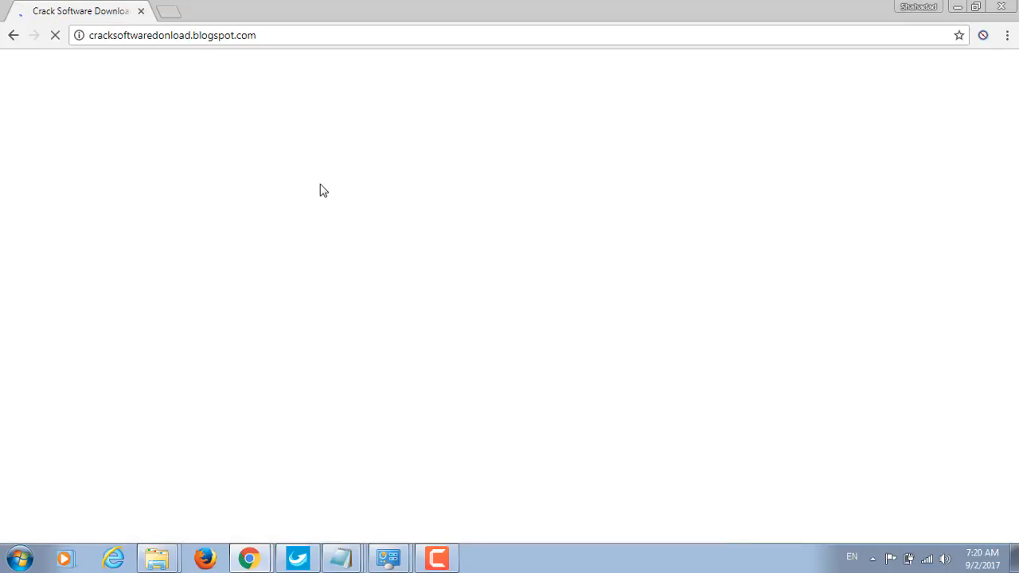
mouse_move(356, 200)
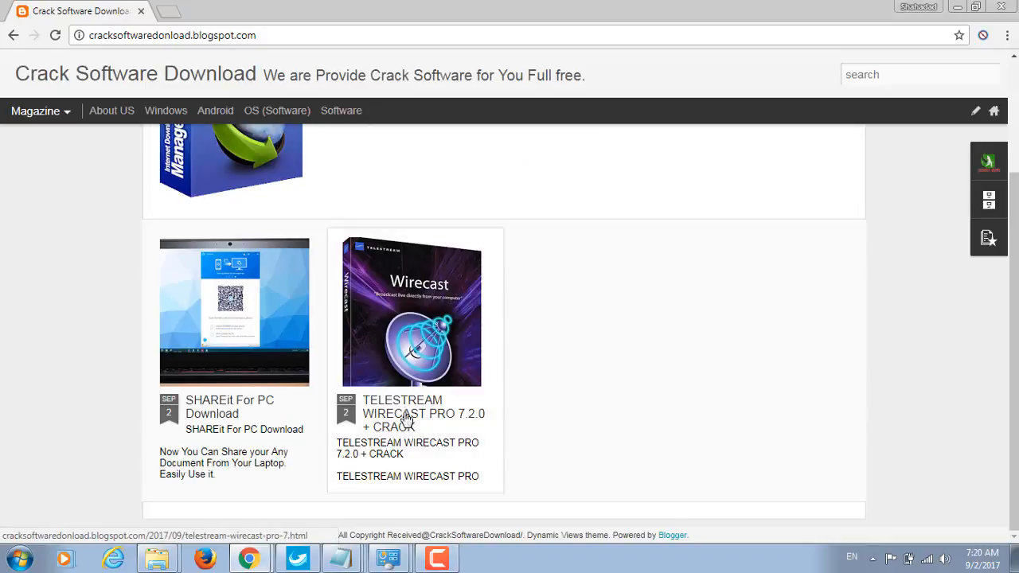
Step: Reach the MediaFire page for the Wirecast Pro 7.7.0 archive via the blog post's download link
left_click(406, 414)
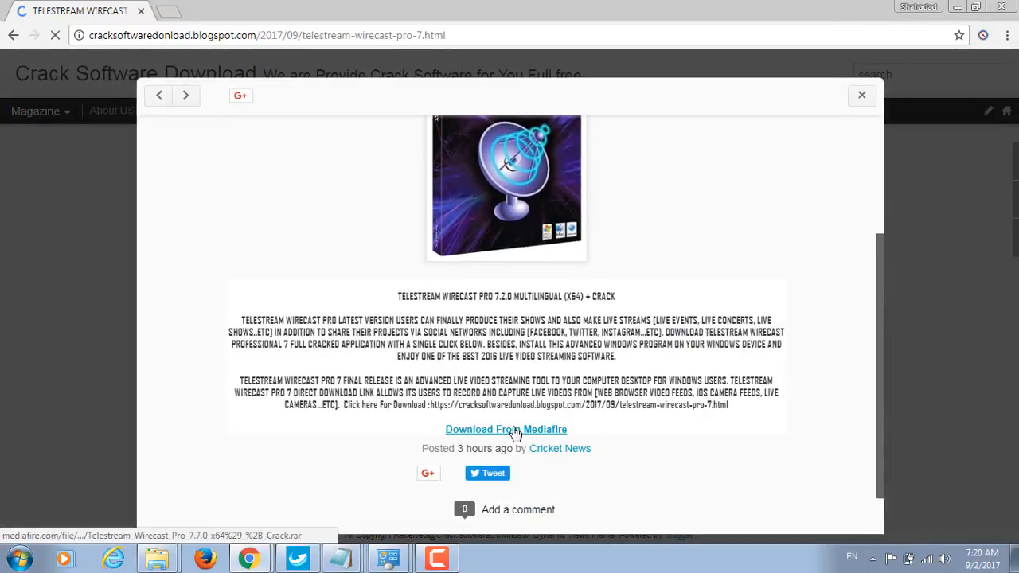
left_click(507, 430)
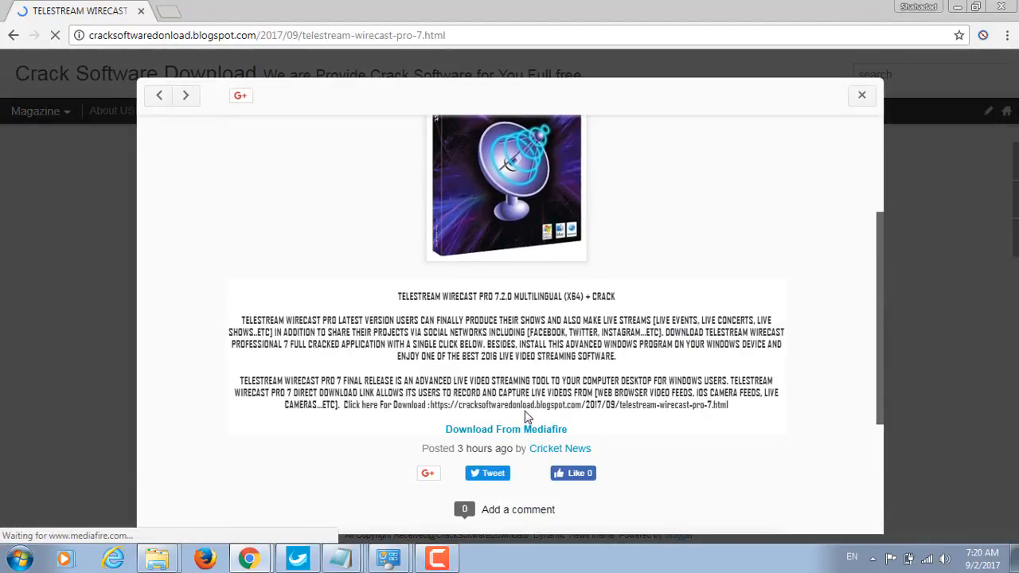
left_click(506, 430)
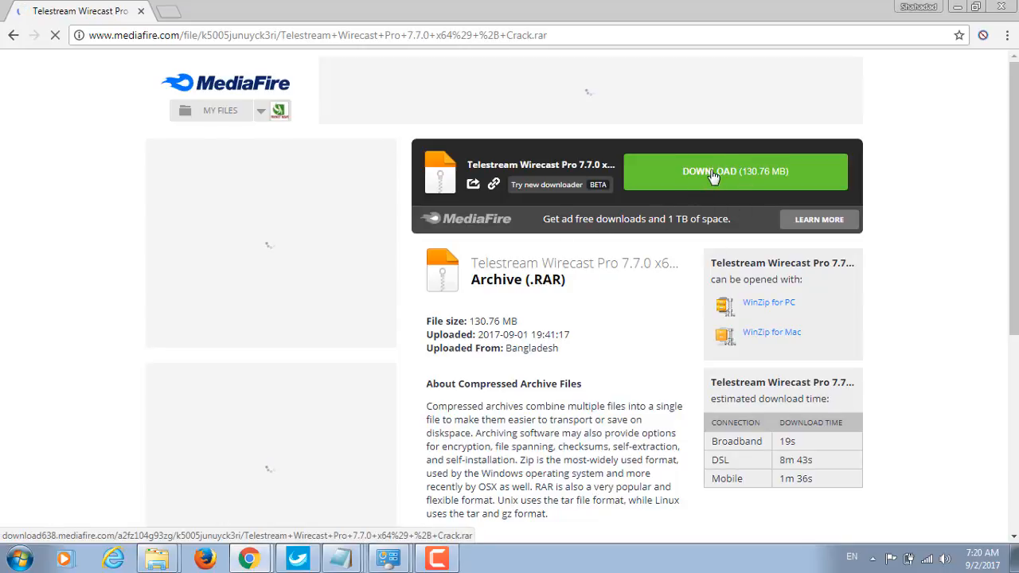
Step: Download and extract the Wirecast Pro archive, then view its Crack, Instructions and Setup contents
left_click(734, 172)
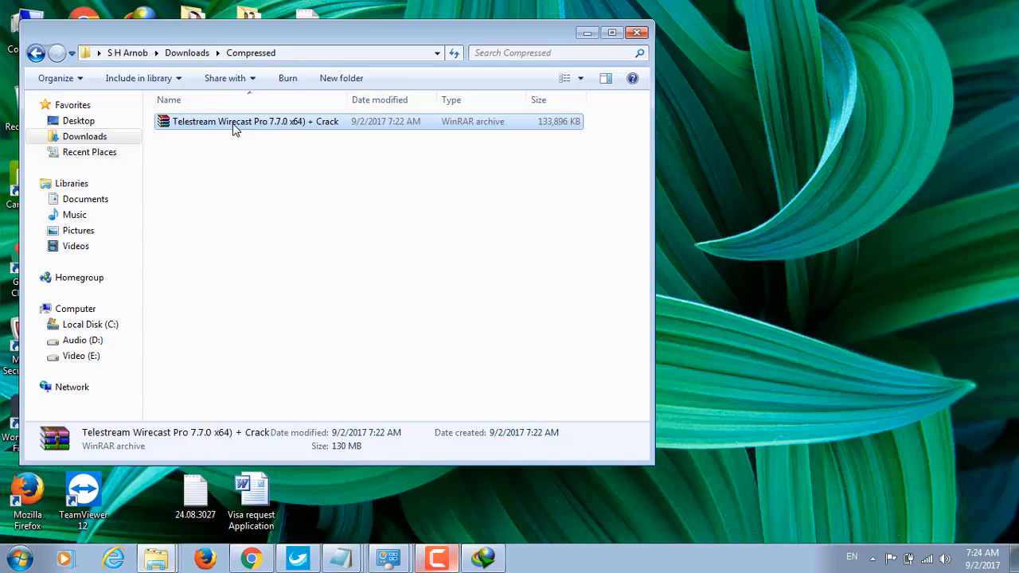
right_click(254, 121)
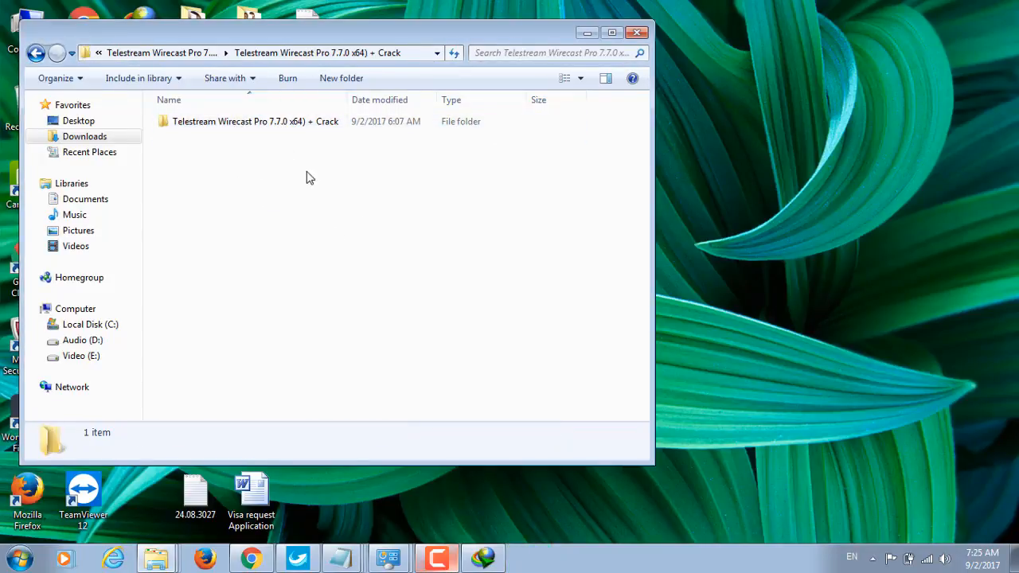
double_click(255, 121)
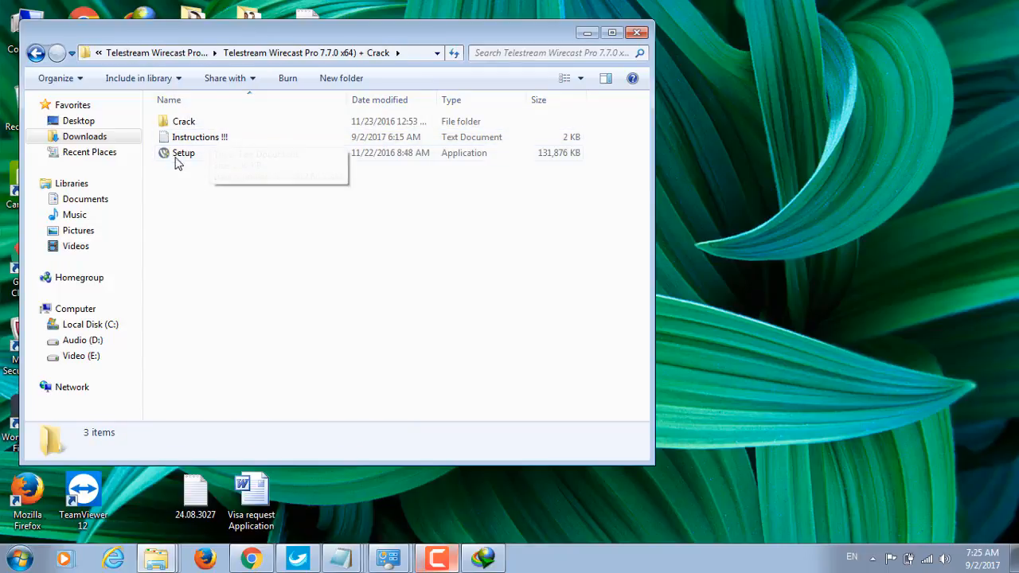
Step: Read the 'Instructions !!' text file in Notepad and return to the extracted folder
double_click(200, 137)
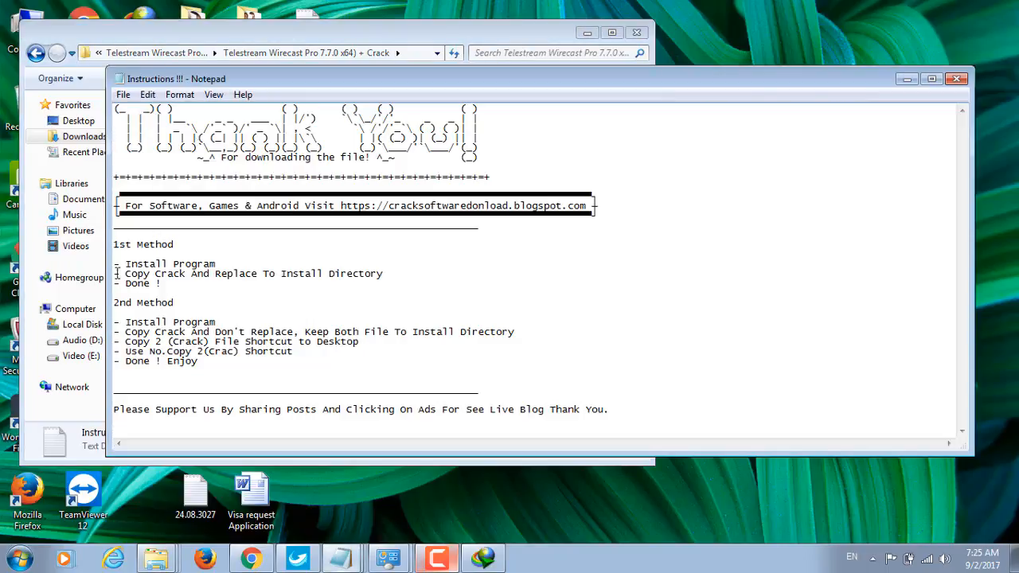
mouse_move(114, 287)
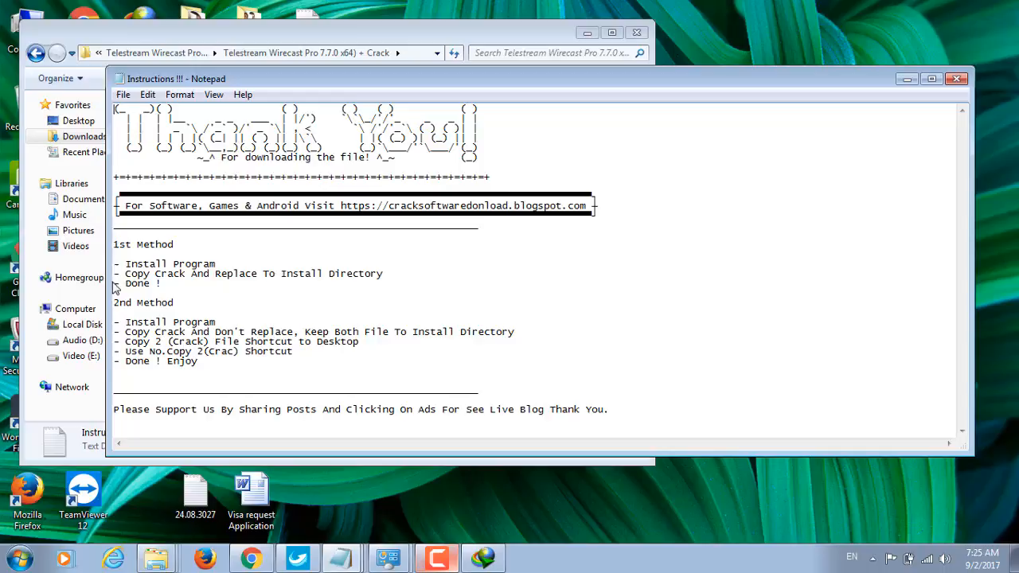
mouse_move(356, 274)
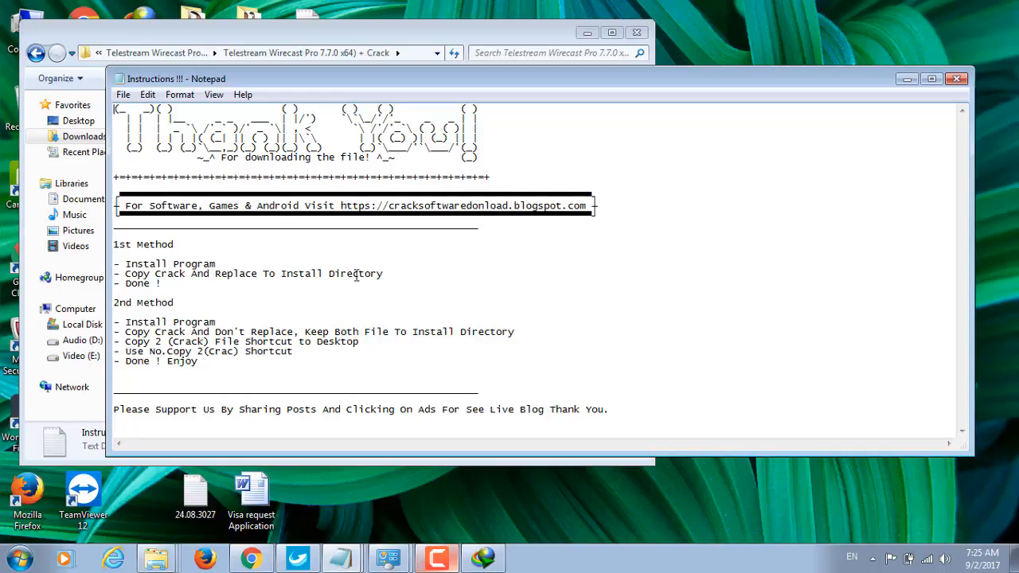
mouse_move(222, 293)
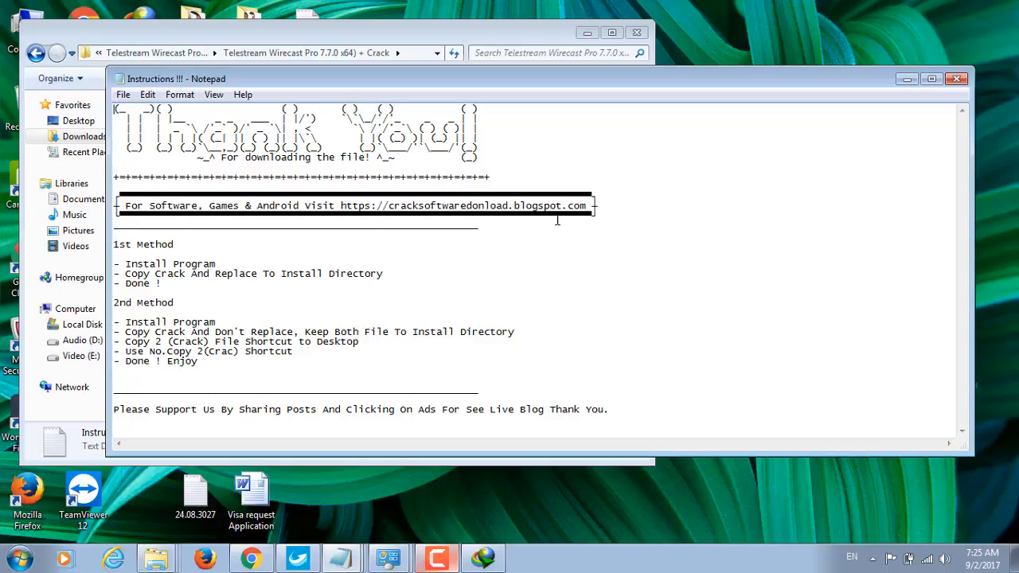
mouse_move(221, 264)
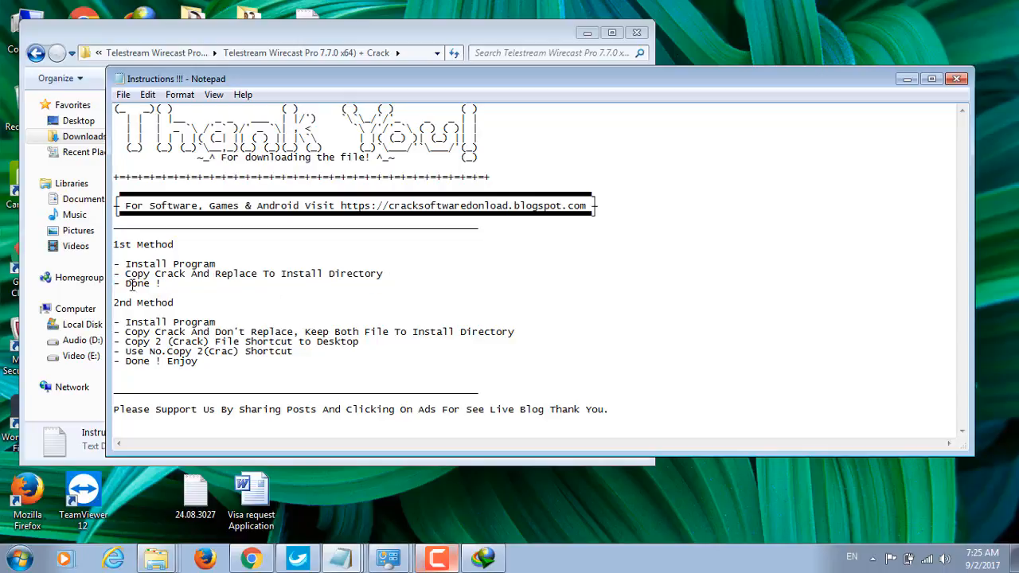
mouse_move(535, 143)
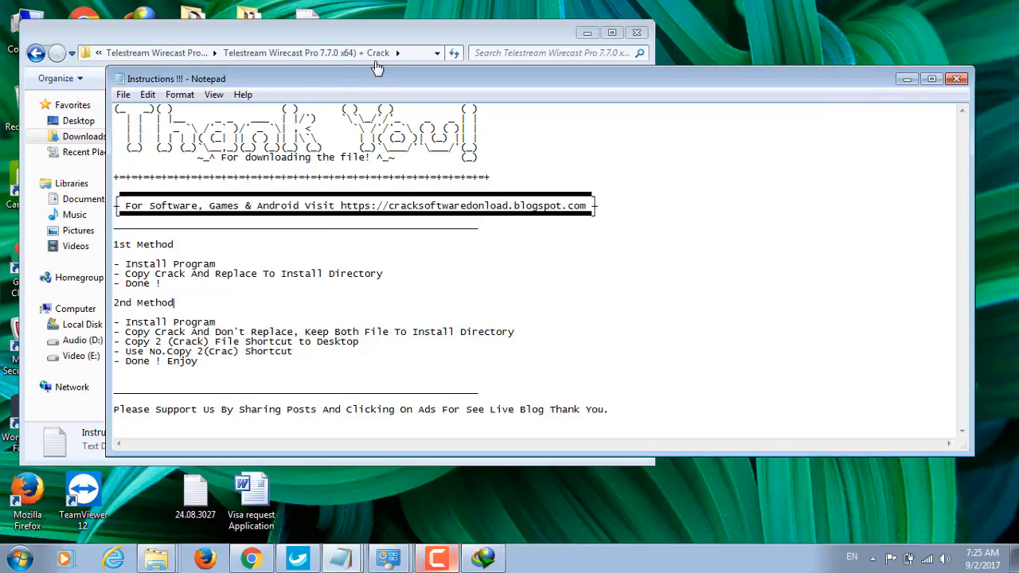
left_click(955, 78)
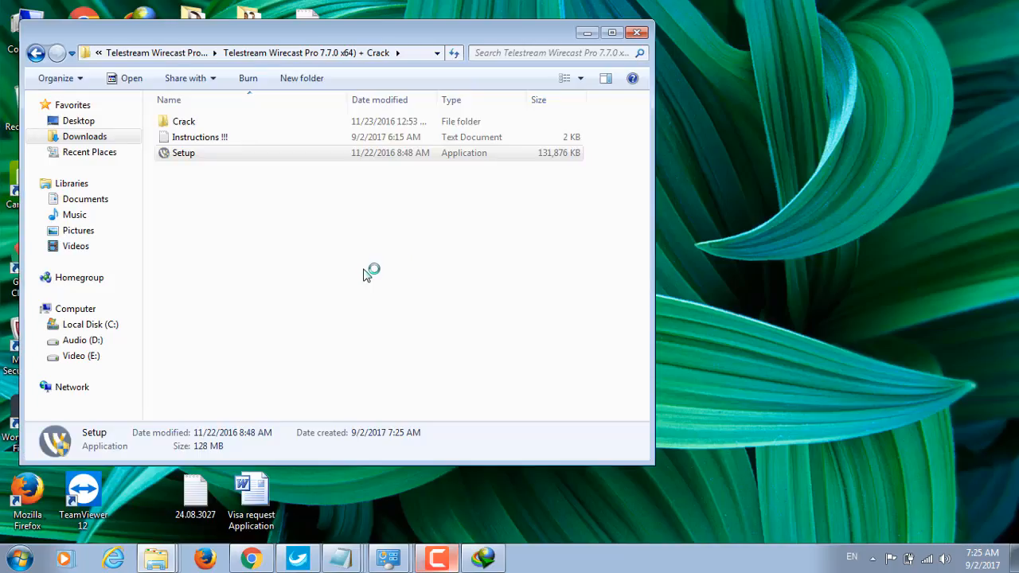
Step: Launch the Wirecast Setup installer from the extracted folder
double_click(183, 153)
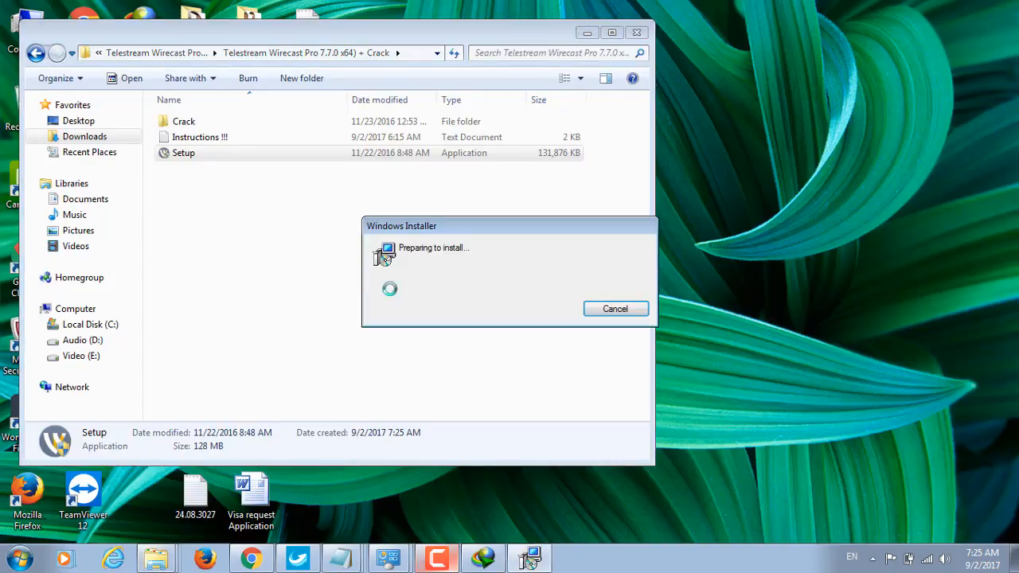
left_click(615, 308)
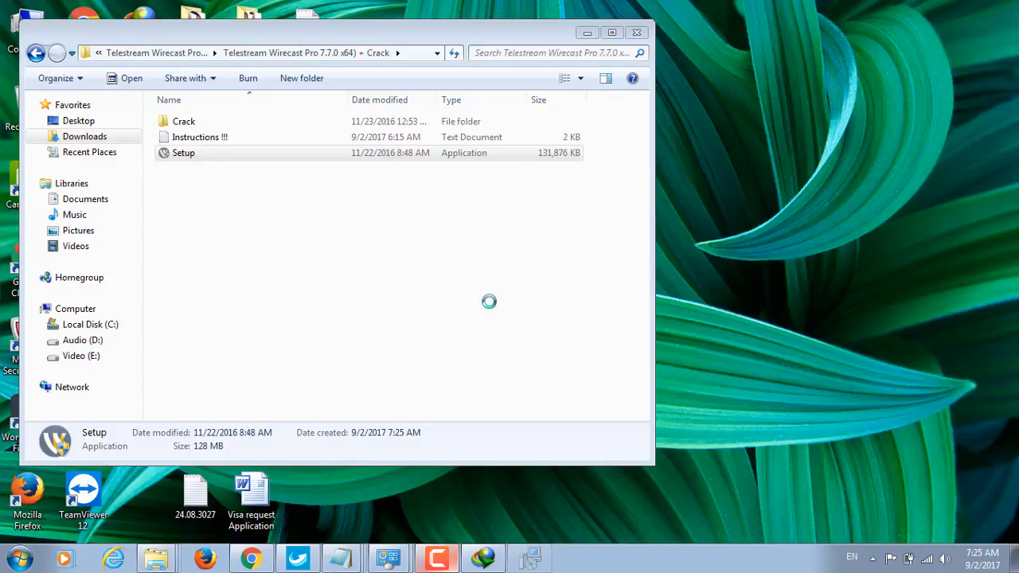
double_click(183, 153)
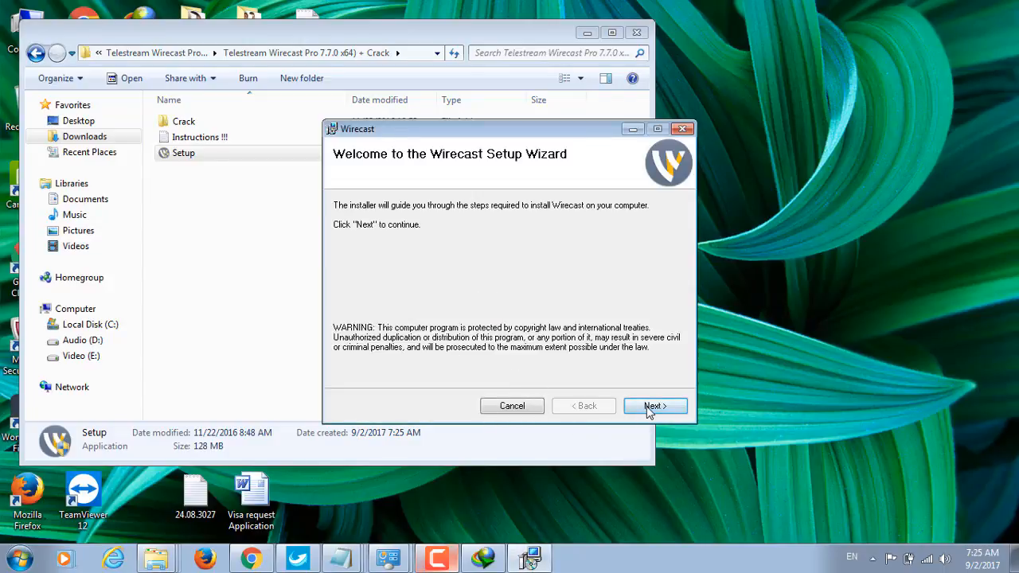
Step: Accept the license and install Wirecast to the default Telestream folder under Program Files
left_click(654, 406)
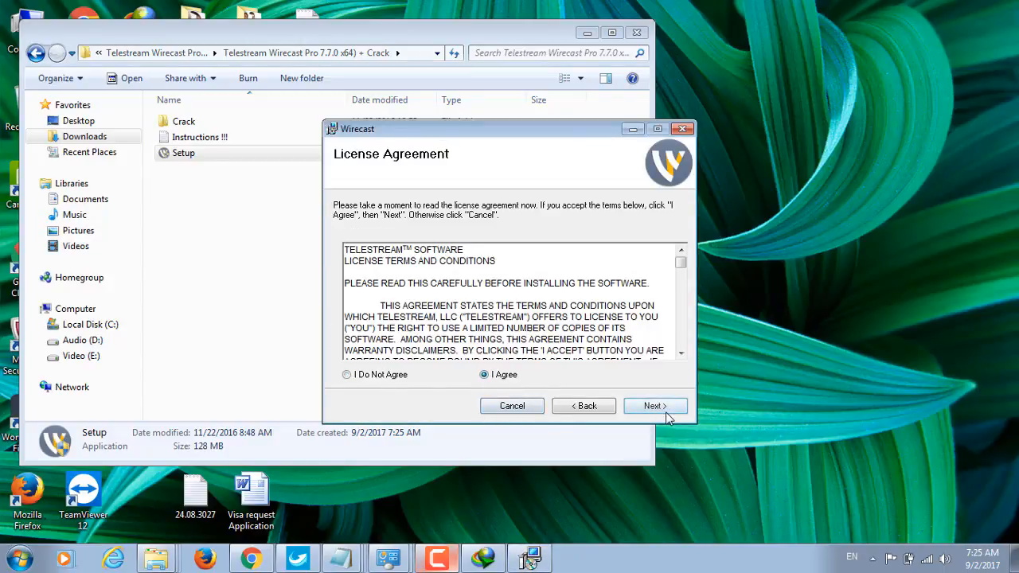
left_click(654, 406)
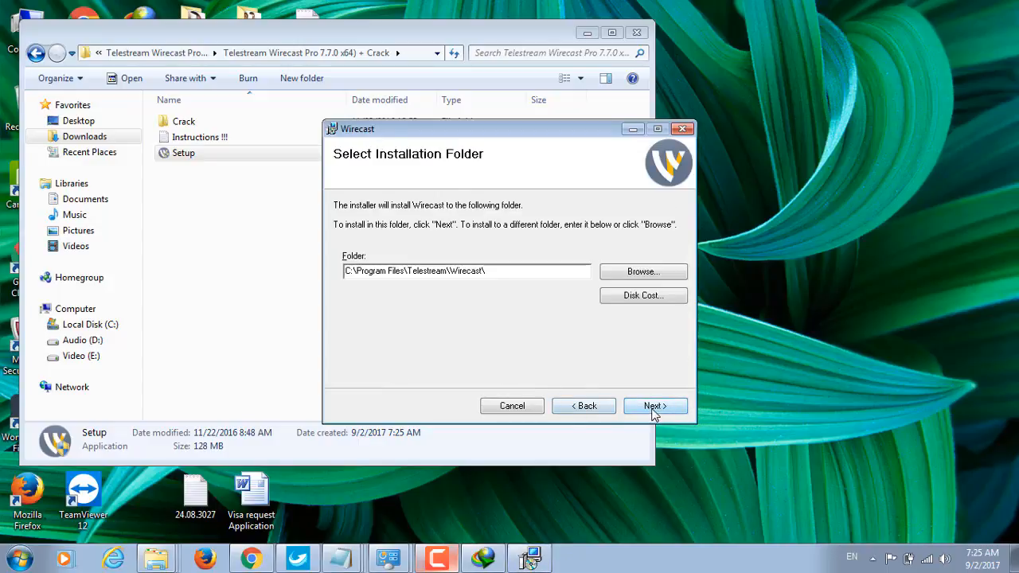
left_click(654, 406)
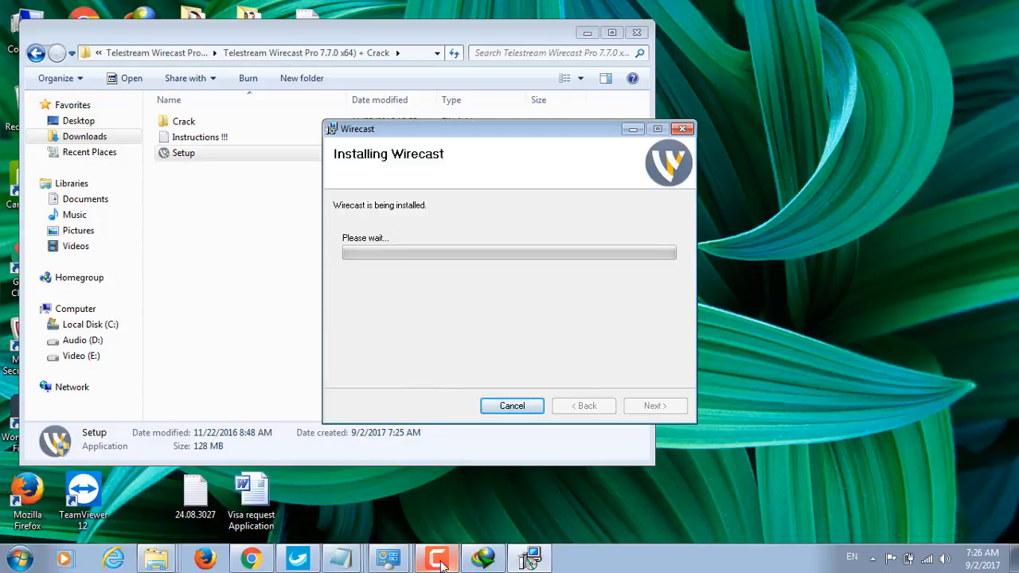
left_click(436, 557)
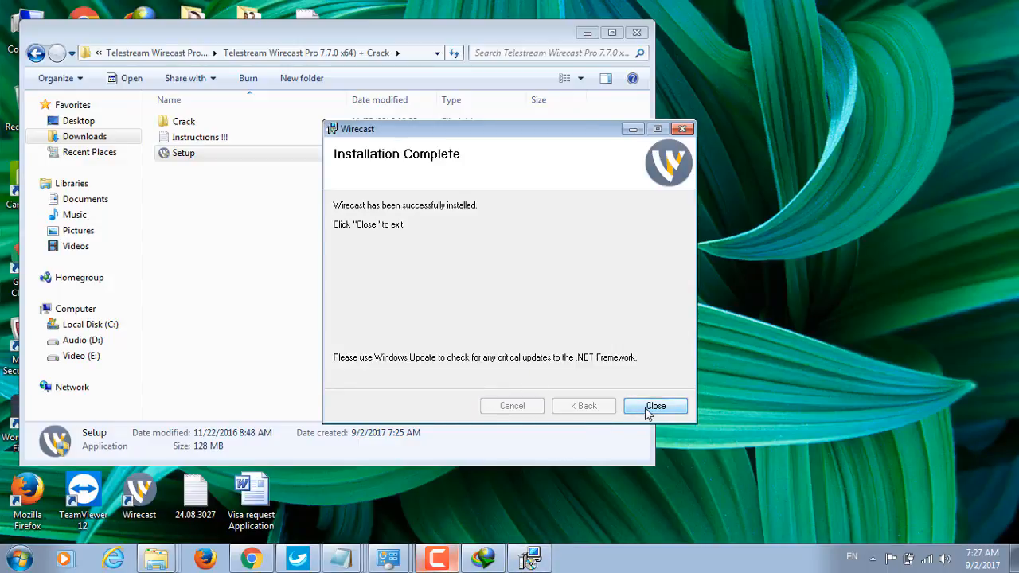
Step: Close the finished installer and review the 'Copy Crack And Replace' instruction line in Notepad
left_click(656, 406)
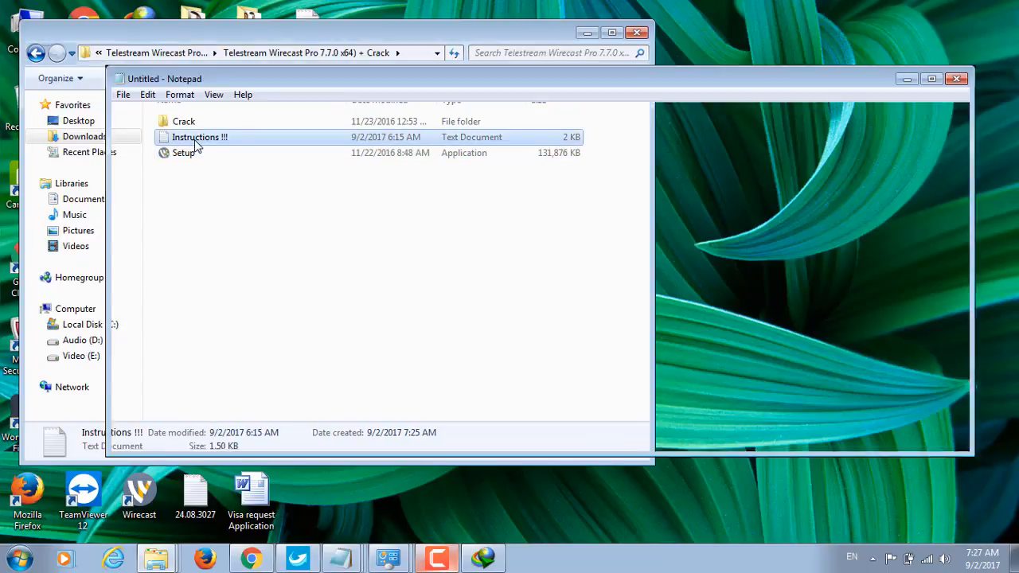
double_click(200, 136)
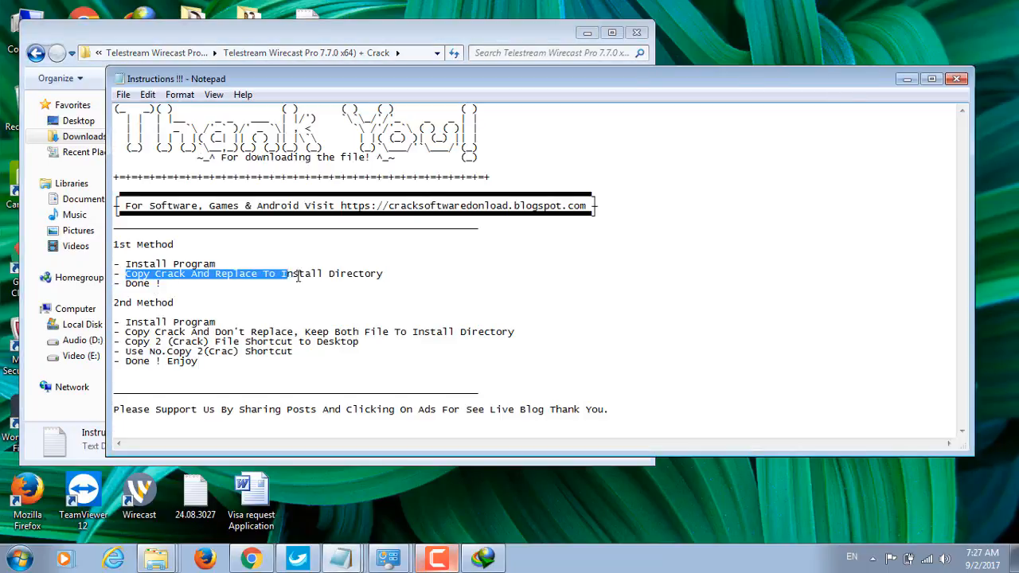
left_click_drag(284, 274, 382, 274)
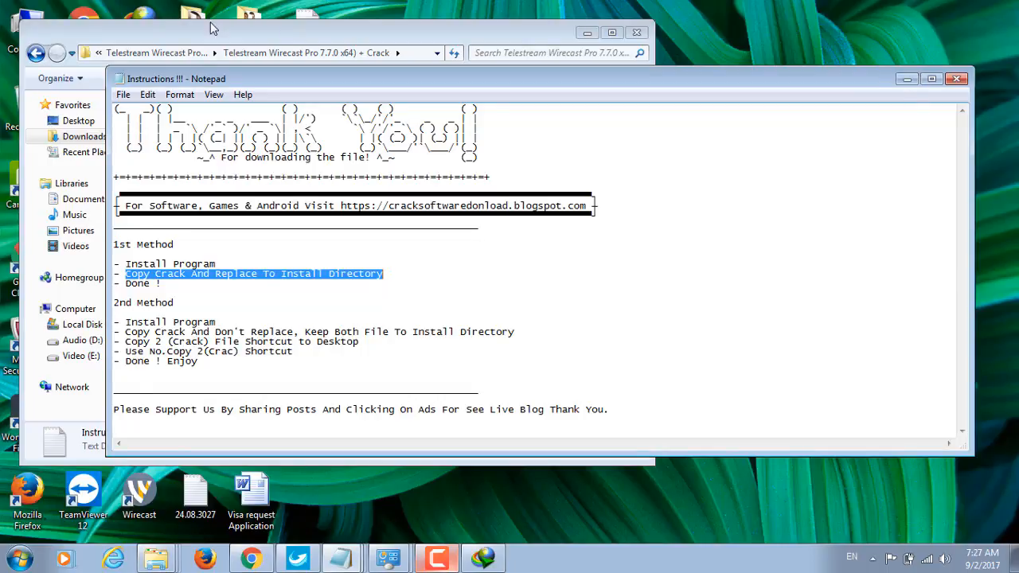
left_click(955, 78)
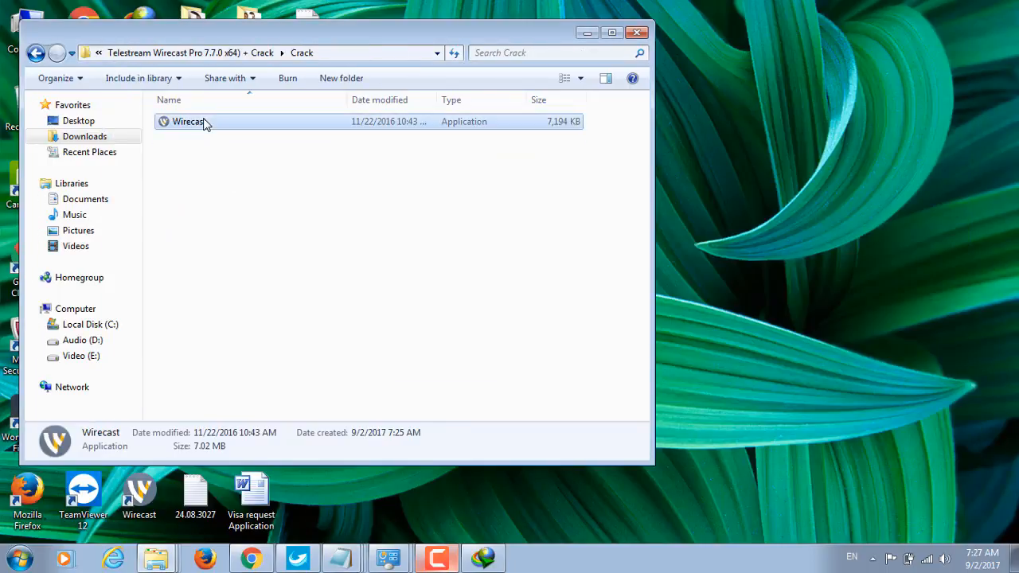
Step: Copy the cracked Wirecast.exe and browse to C:\Program Files\Telestream\Wirecast
left_click(190, 121)
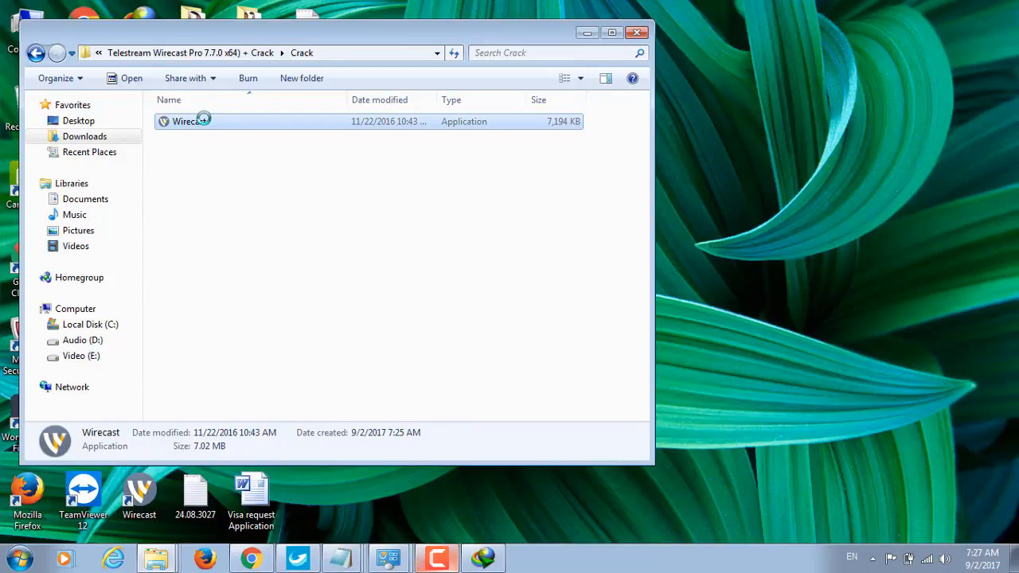
double_click(187, 121)
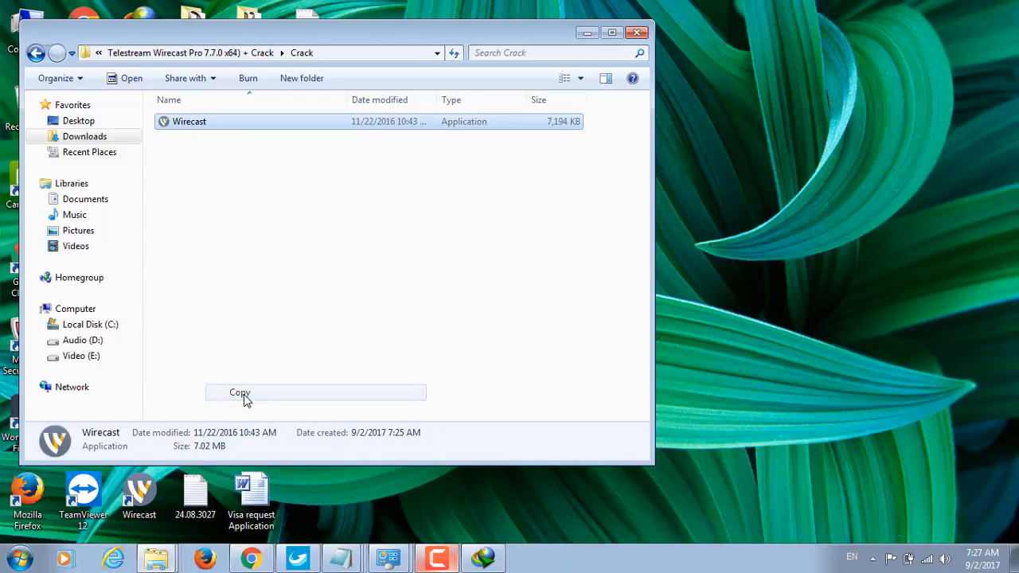
left_click(89, 325)
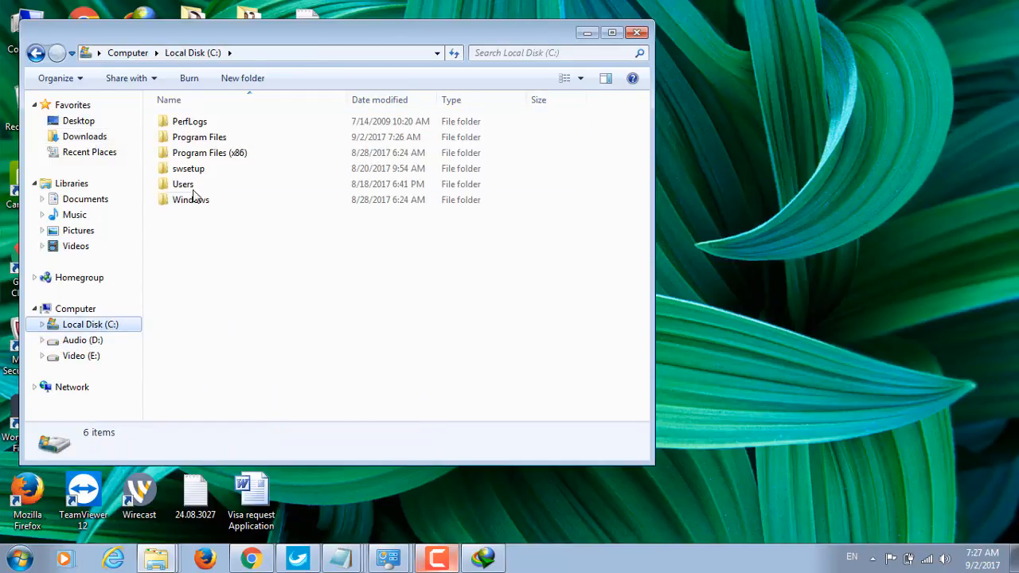
double_click(199, 153)
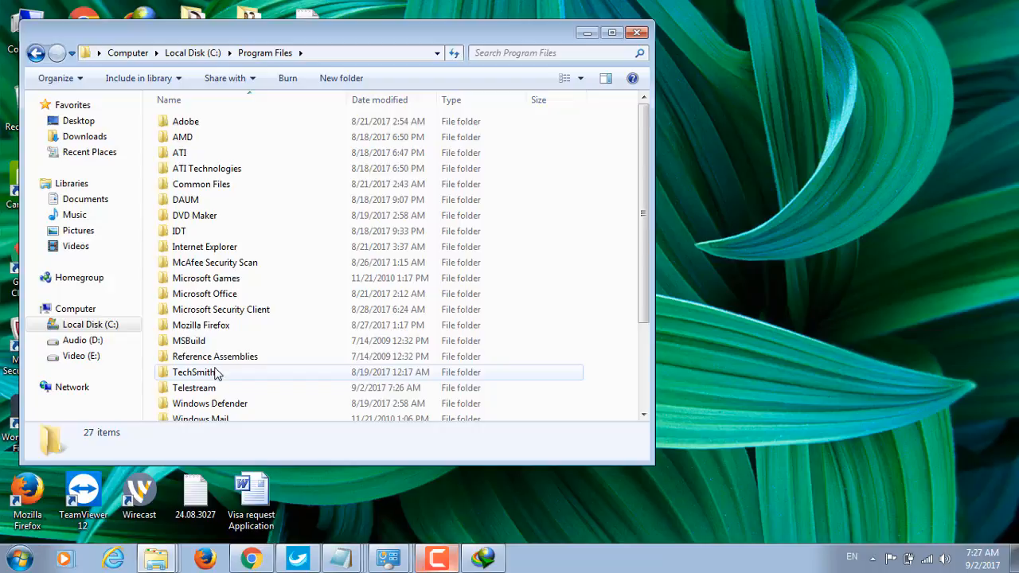
scroll("down", 3)
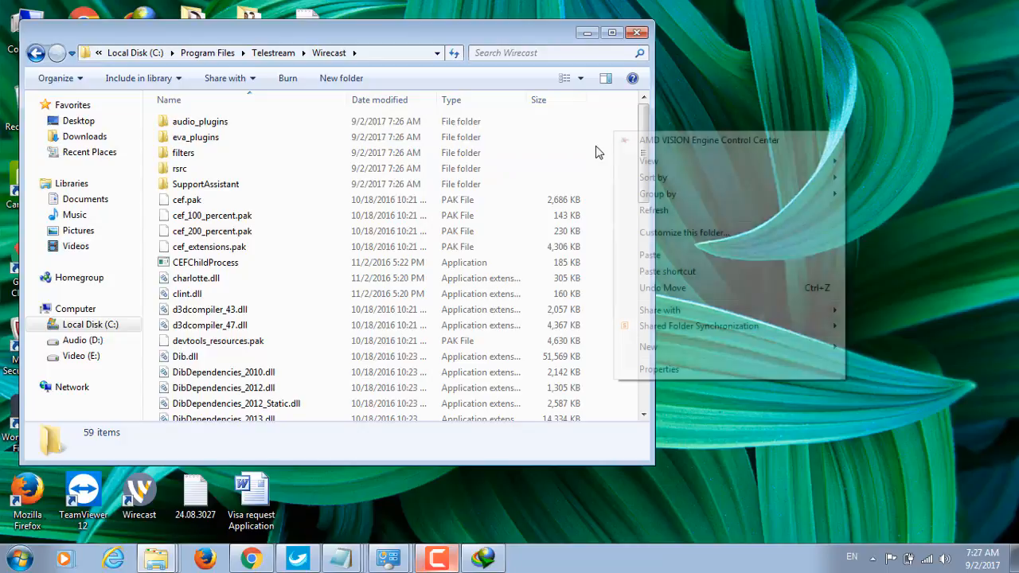
Step: Paste Wirecast.exe with Copy and Replace over the original, then run Wirecast to its main window
left_click(650, 254)
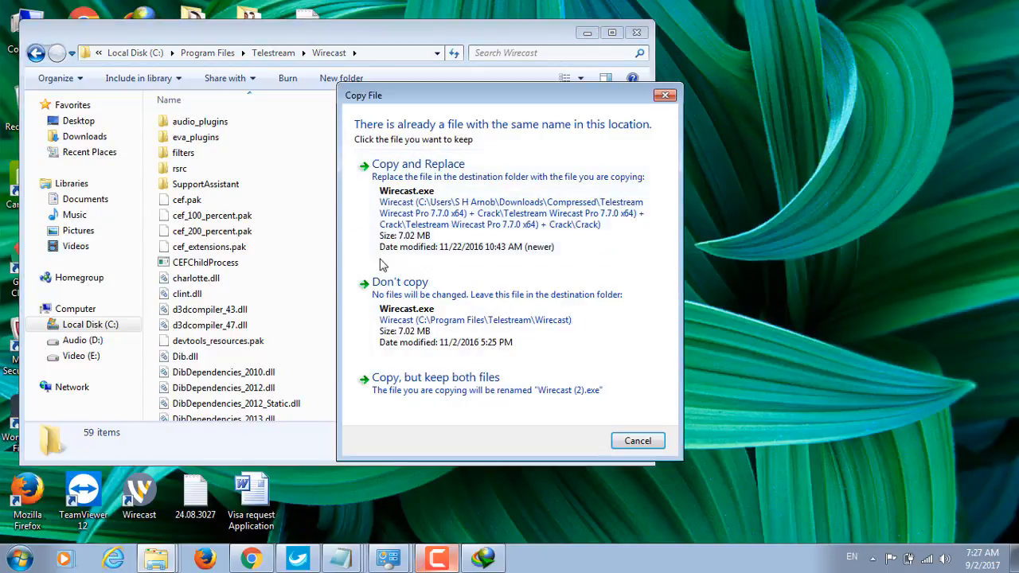
left_click(637, 439)
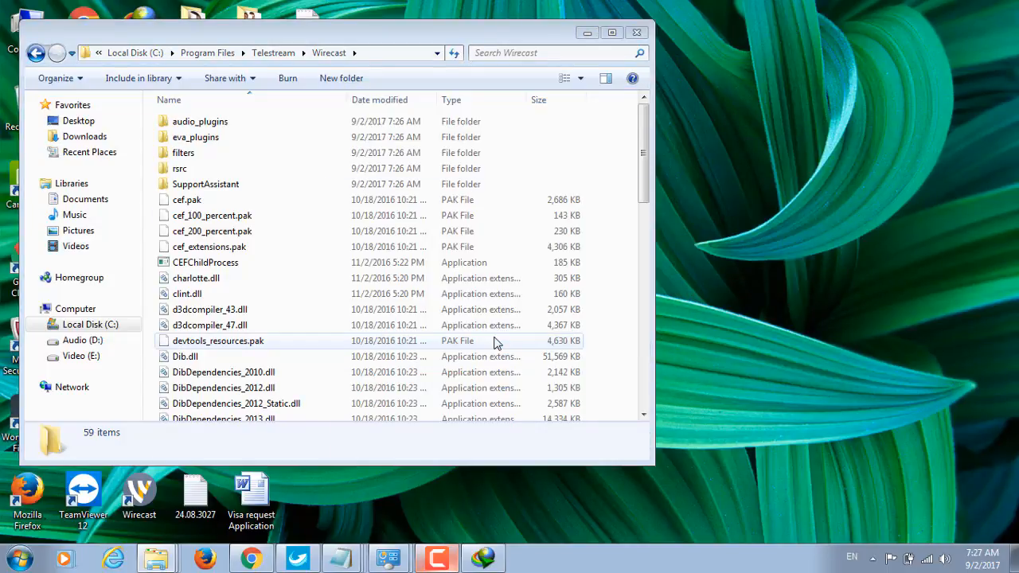
left_click(189, 381)
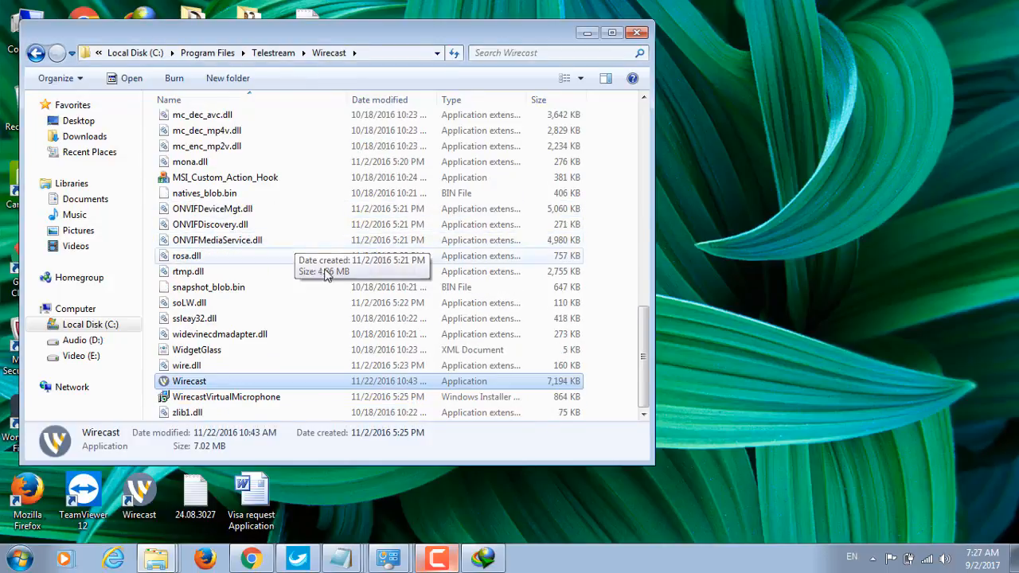
double_click(190, 382)
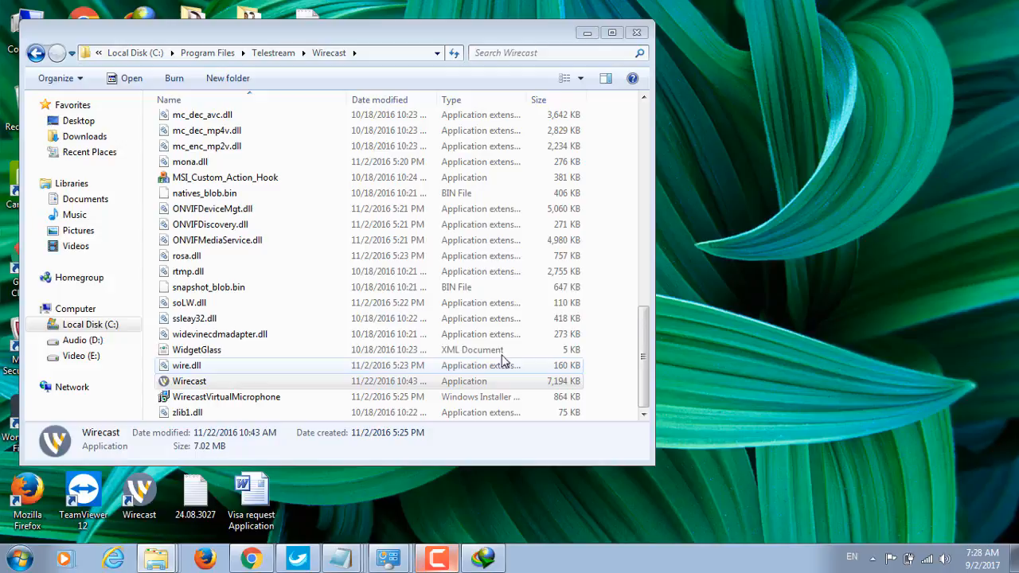
double_click(190, 380)
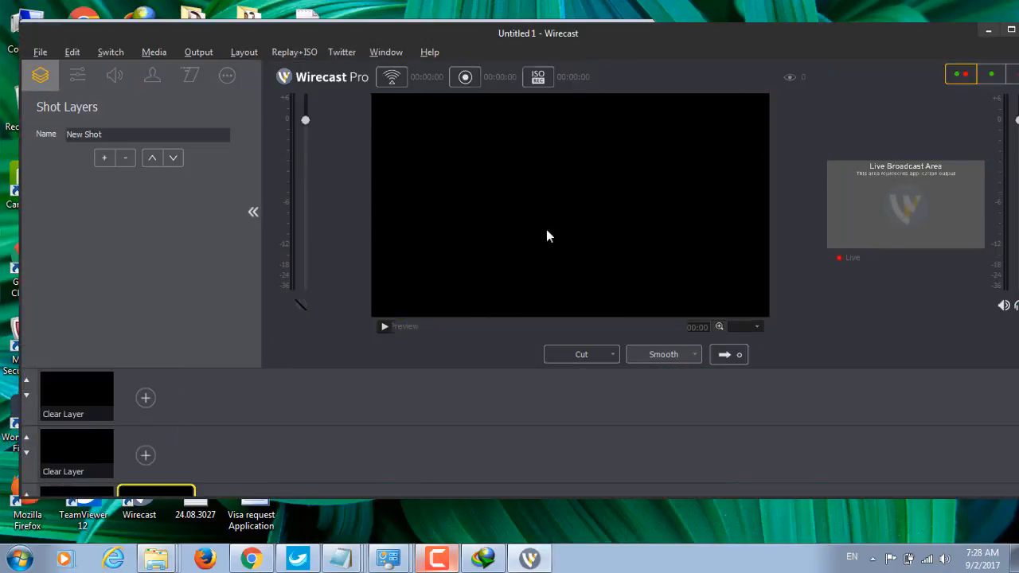